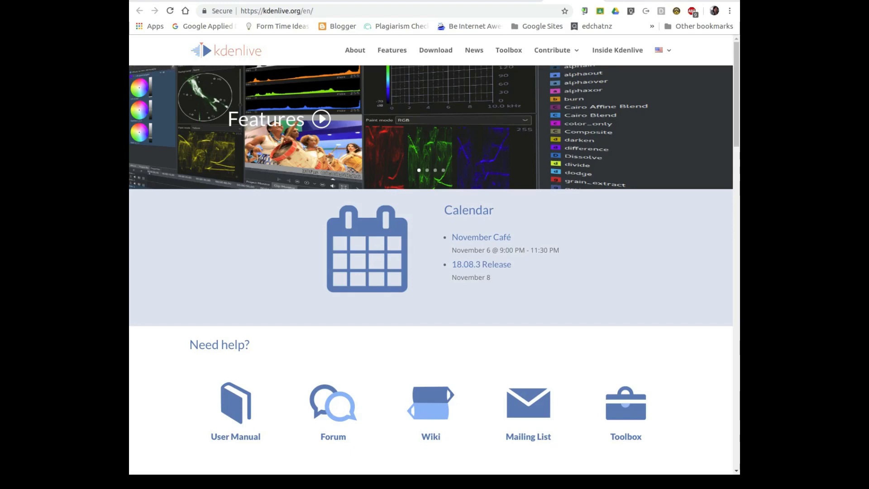
mouse_move(226, 252)
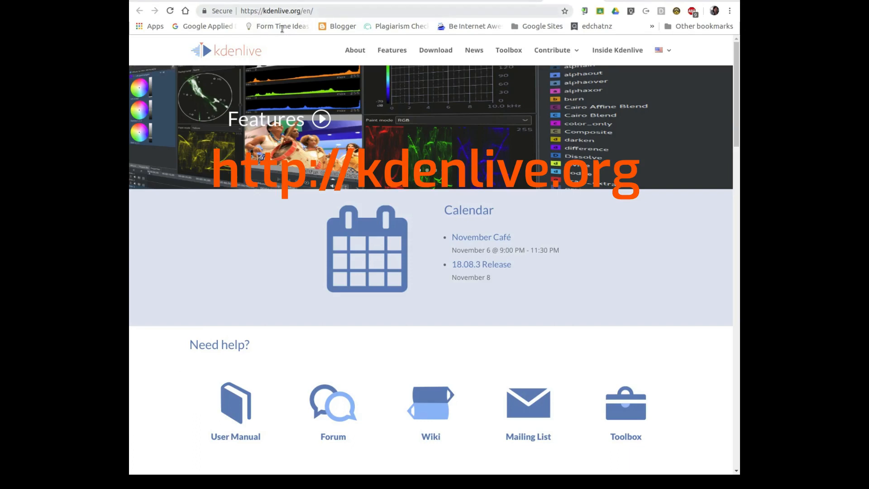
mouse_move(325, 136)
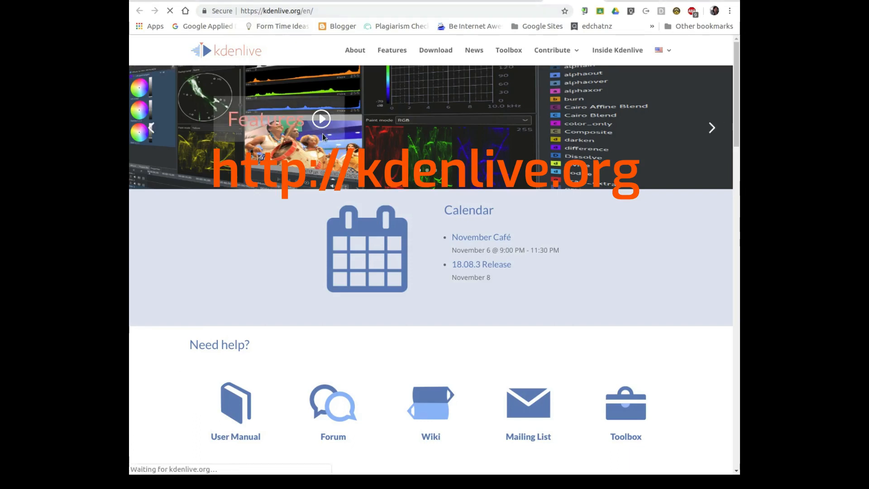
- Navigate to the Features page and read down through format support, configurable interface and Titler sections
left_click(391, 49)
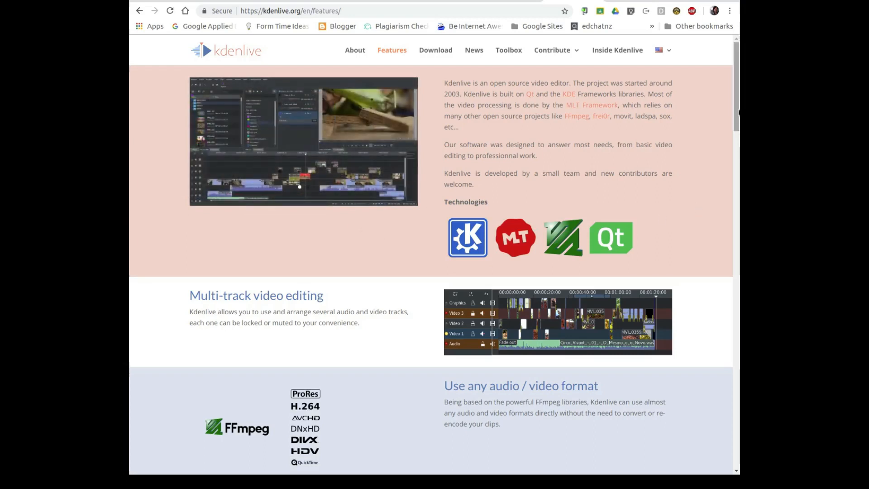
scroll("down", 3)
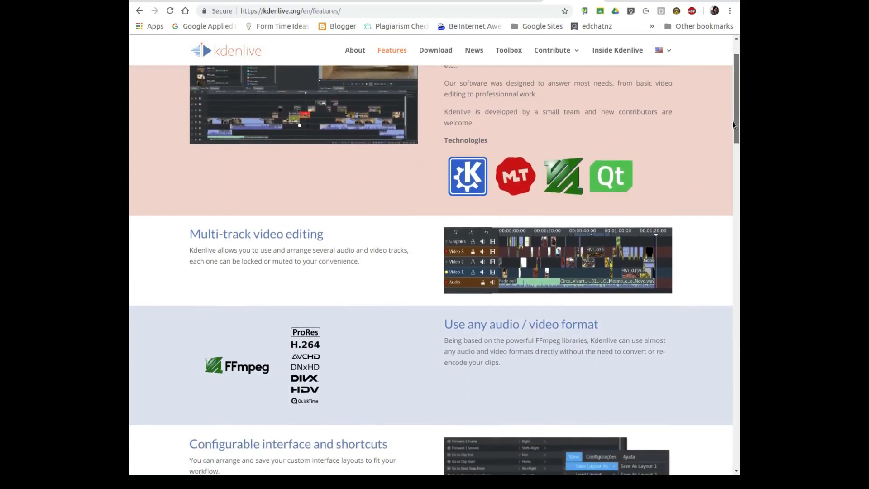
scroll("down", 3)
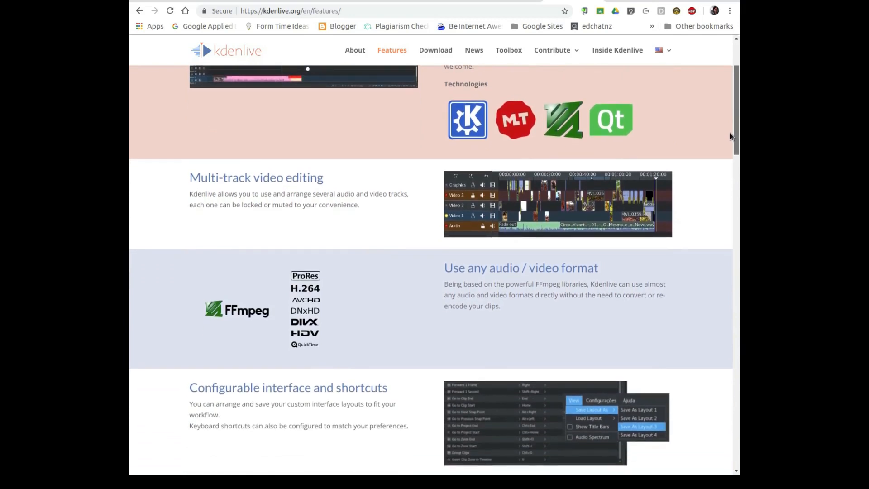
scroll("down", 3)
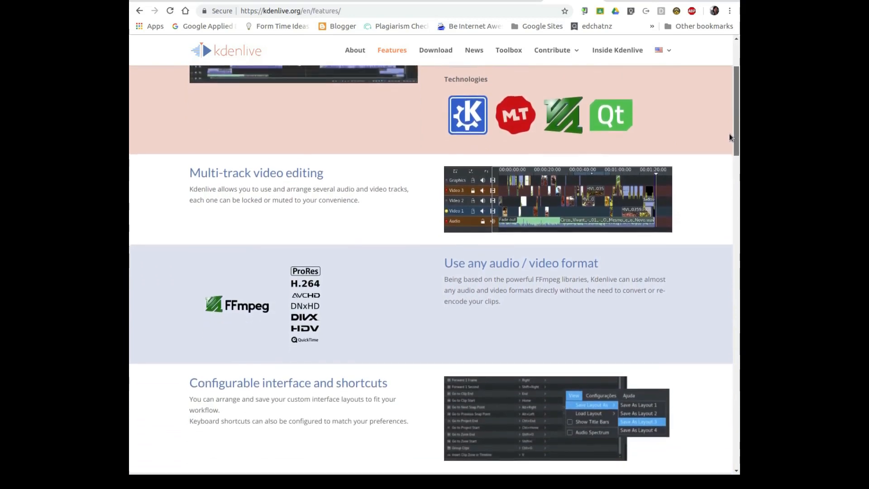
scroll("down", 3)
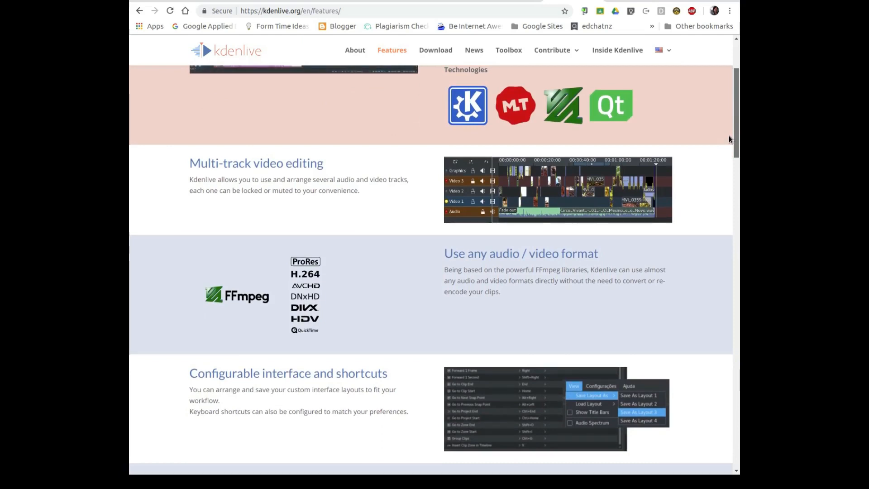
scroll("down", 3)
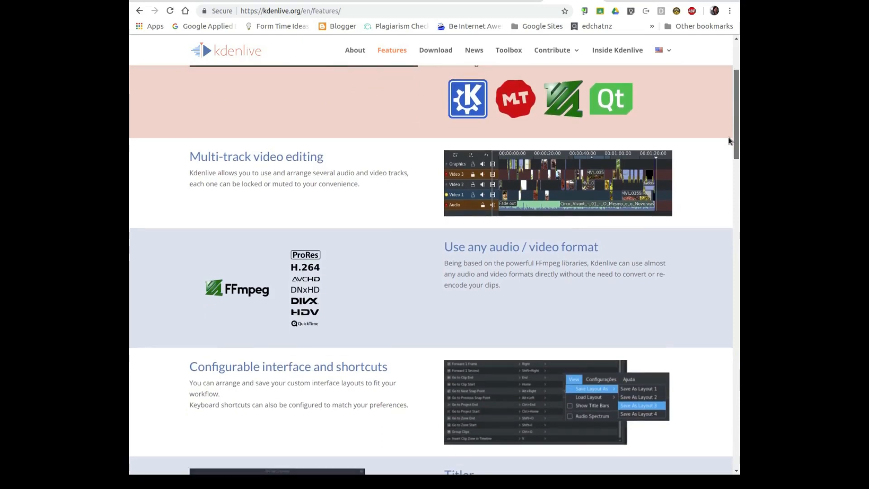
scroll("down", 3)
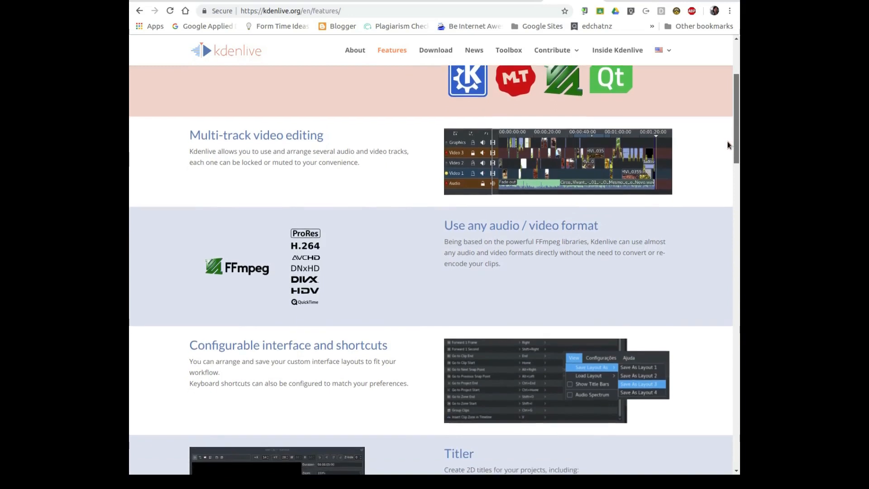
scroll("down", 3)
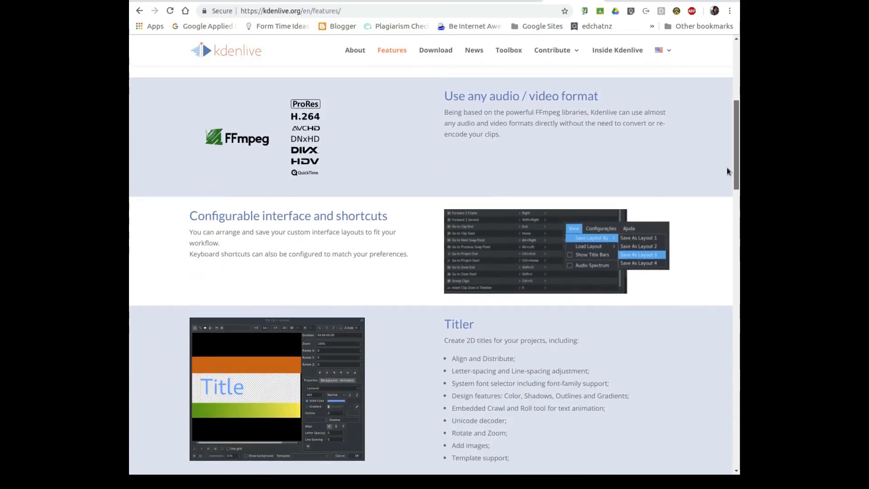
mouse_move(720, 169)
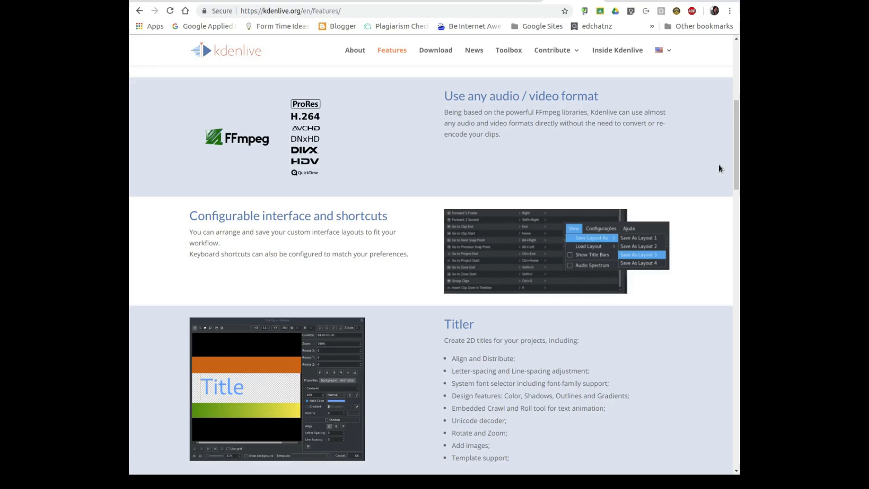
mouse_move(732, 154)
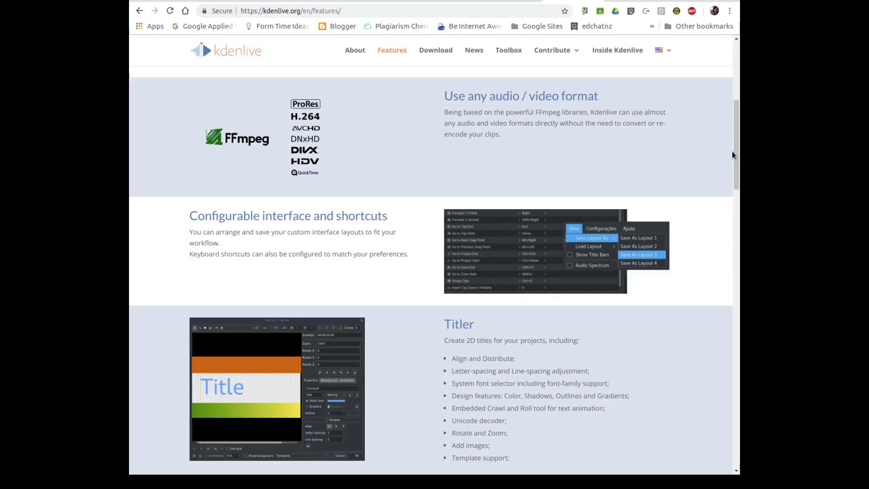
scroll("down", 3)
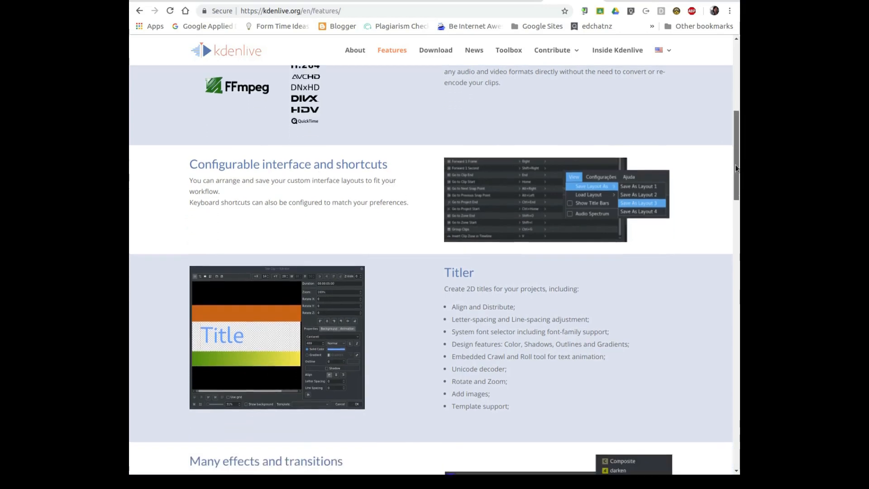
scroll("down", 3)
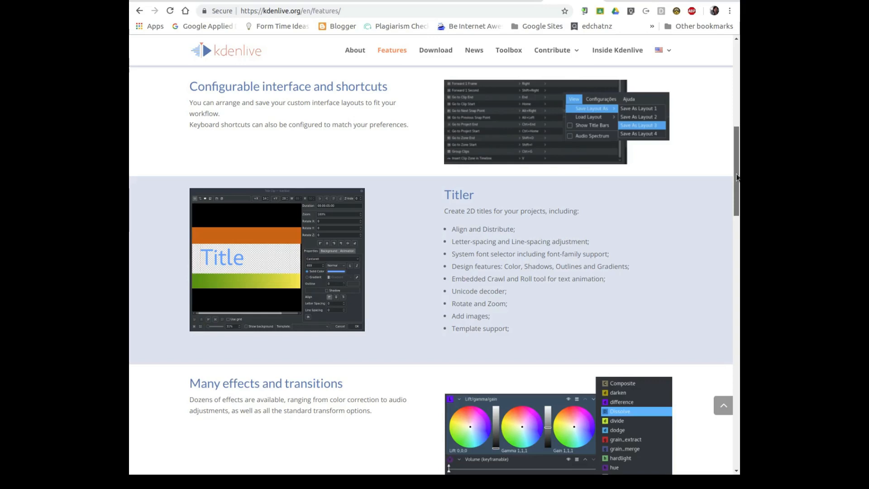
scroll("down", 3)
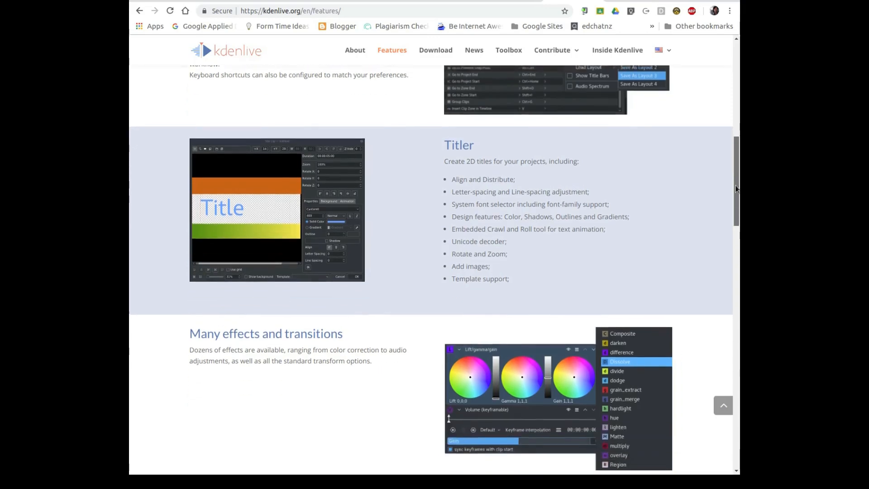
scroll("down", 3)
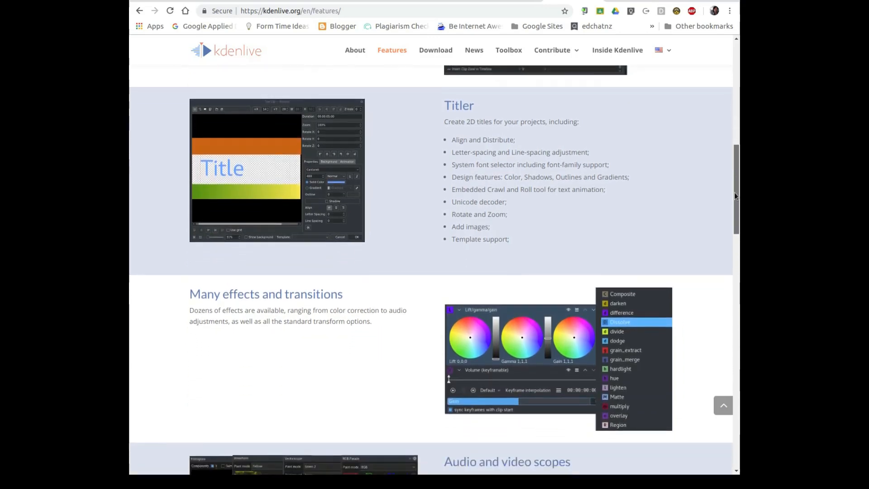
scroll("down", 3)
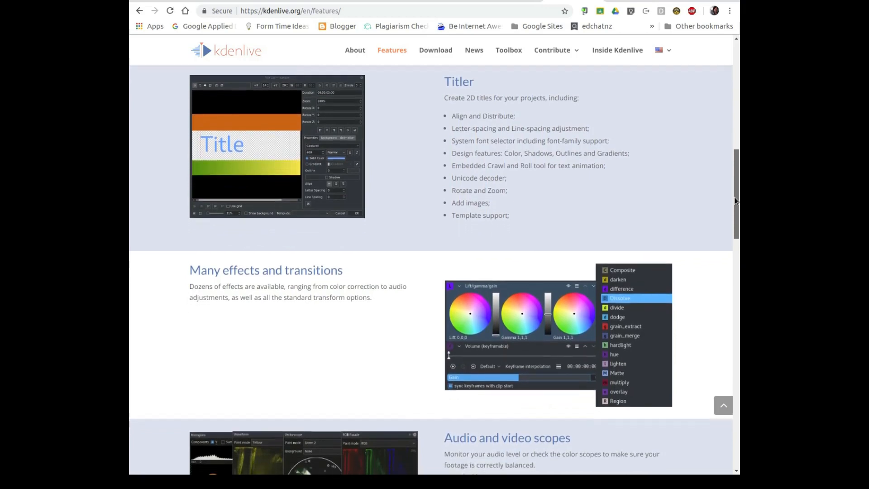
mouse_move(723, 197)
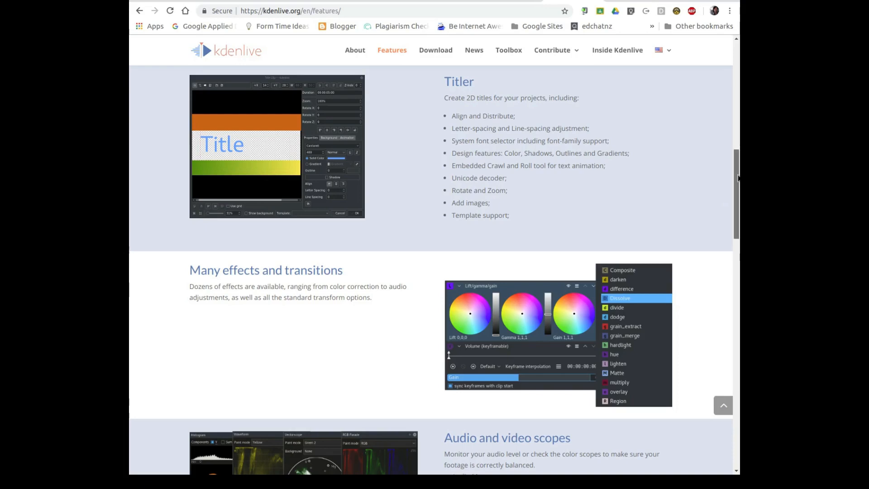
- Scroll through proxy editing, automatic backup, online resources, timeline preview and keyframeable effects sections
scroll("down", 3)
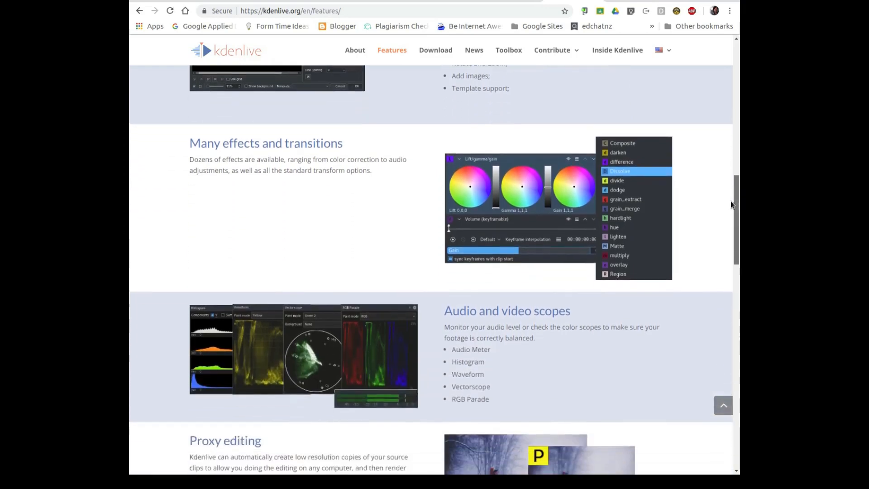
scroll("down", 3)
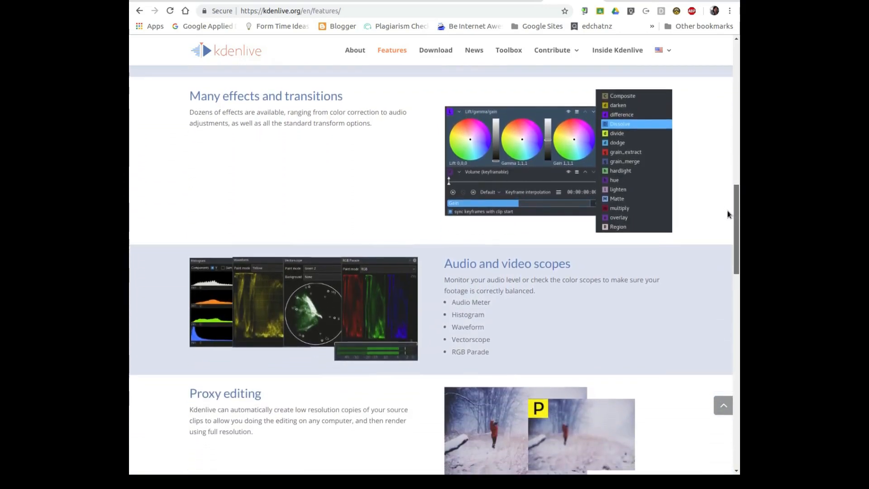
scroll("down", 3)
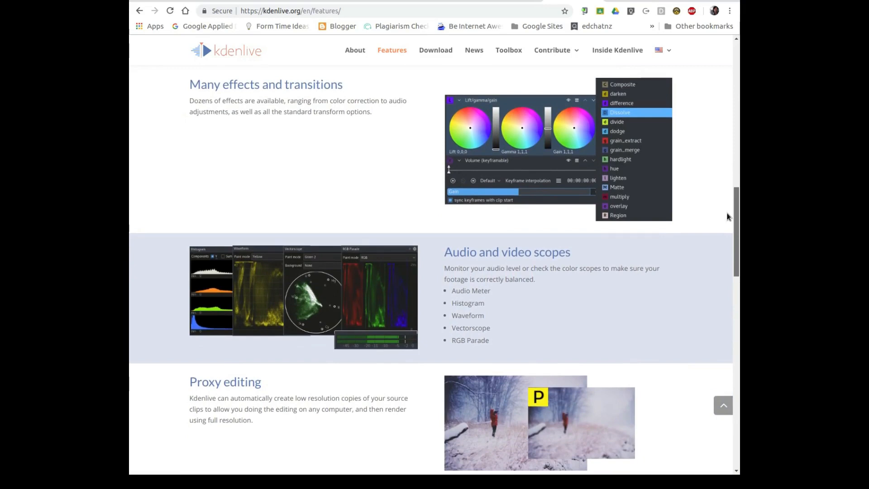
scroll("down", 3)
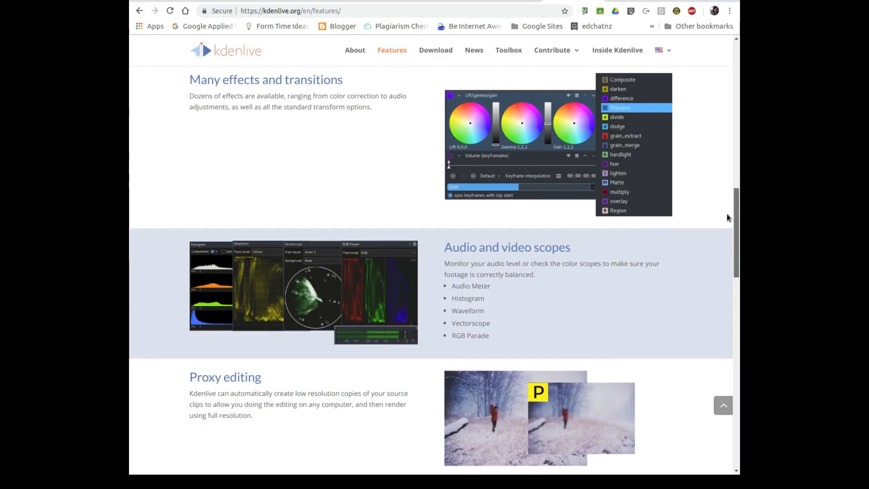
scroll("down", 3)
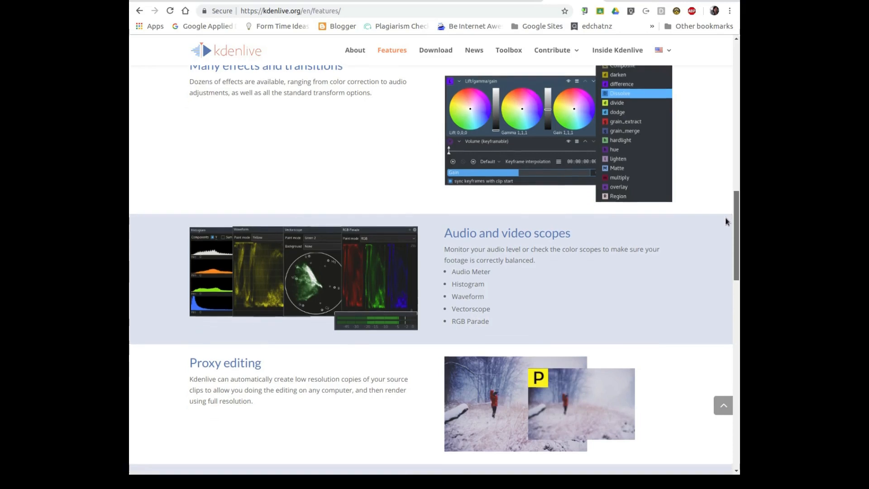
scroll("down", 3)
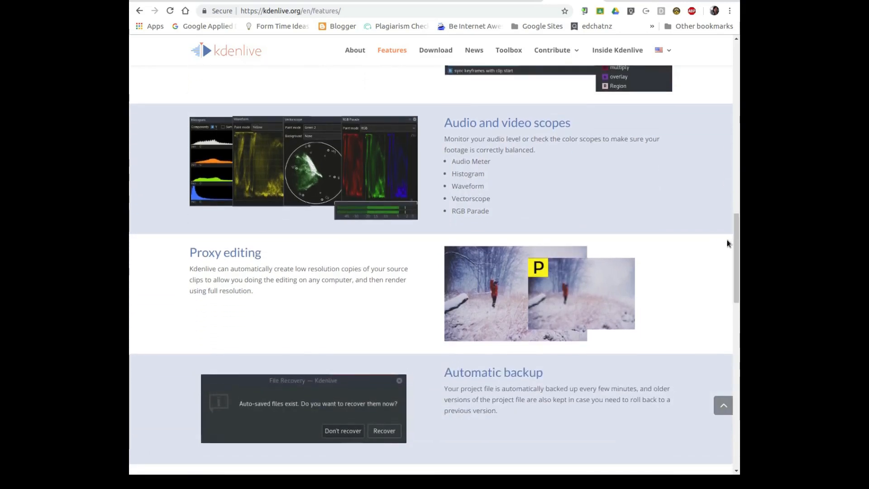
scroll("down", 3)
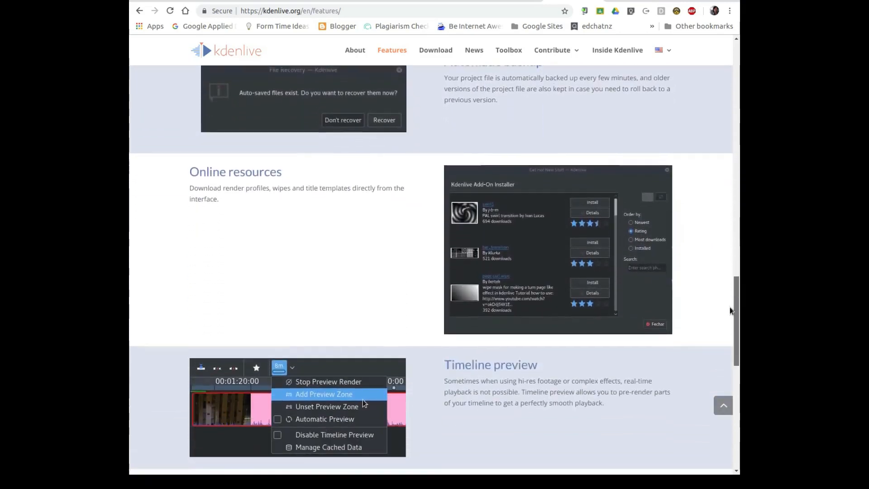
scroll("down", 3)
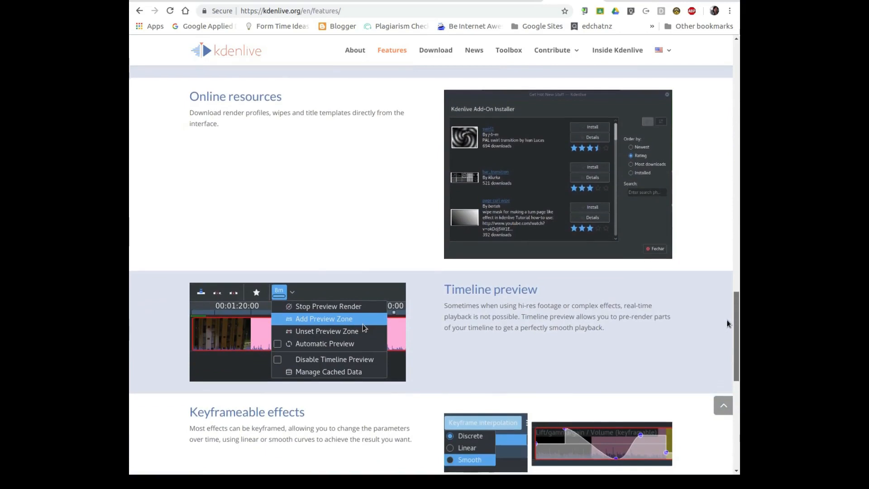
scroll("down", 3)
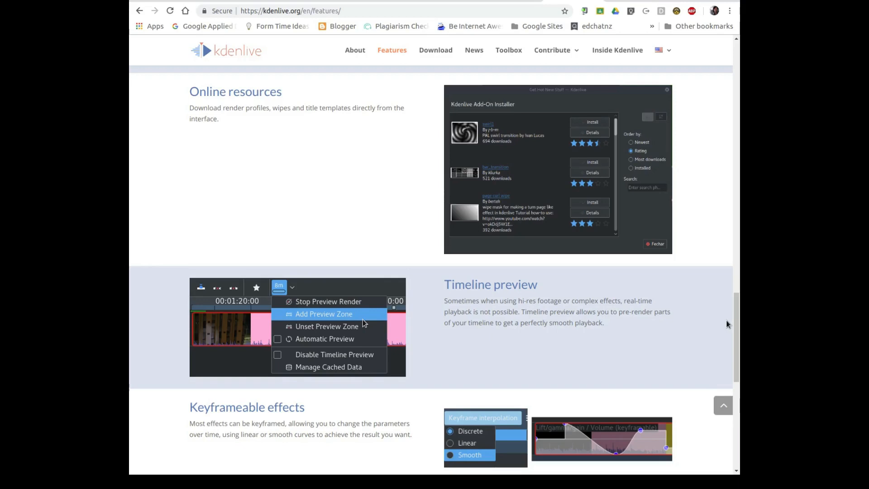
- Scroll to the Themable interface section at the bottom and back toward the top
scroll("down", 3)
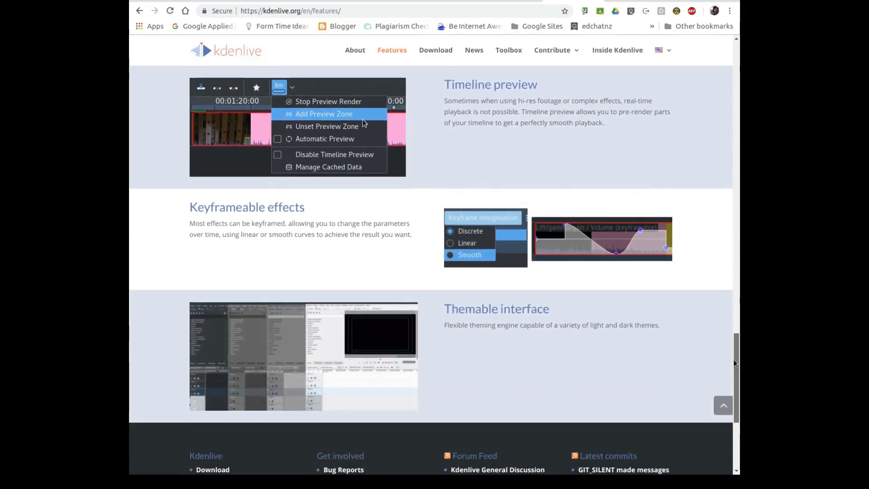
scroll("down", 3)
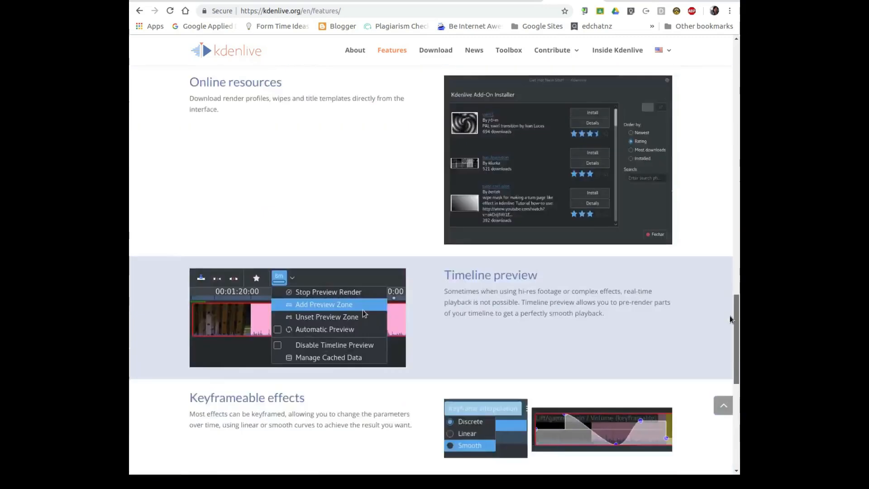
scroll("up", 3)
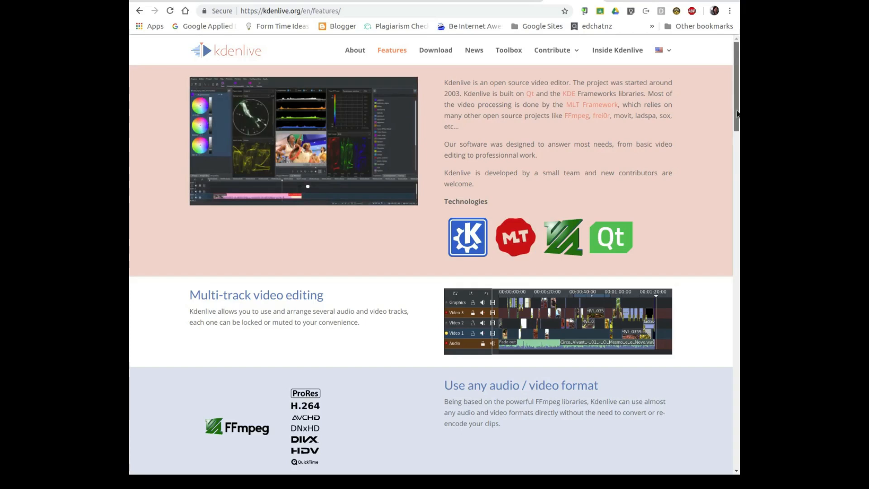
scroll("down", 3)
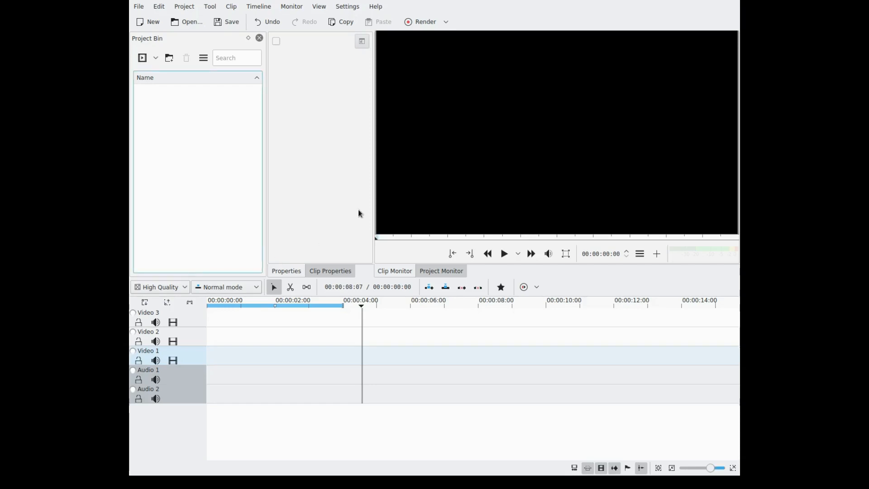
mouse_move(237, 153)
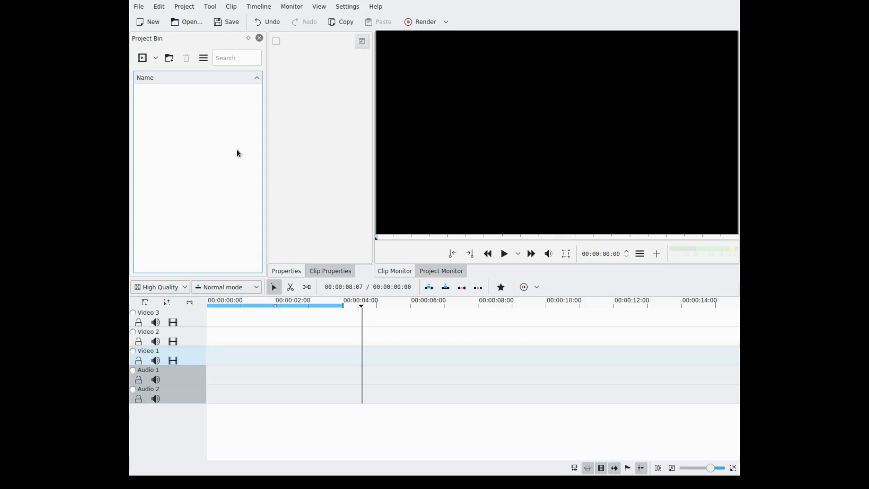
mouse_move(224, 97)
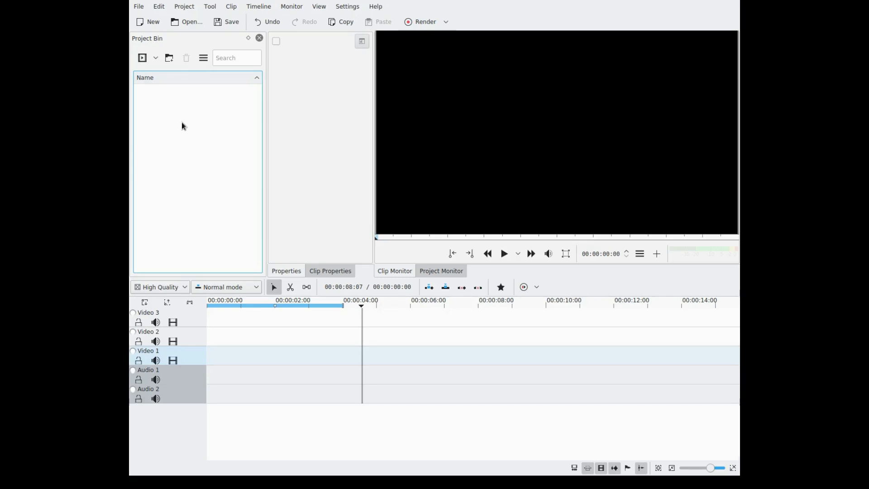
mouse_move(319, 199)
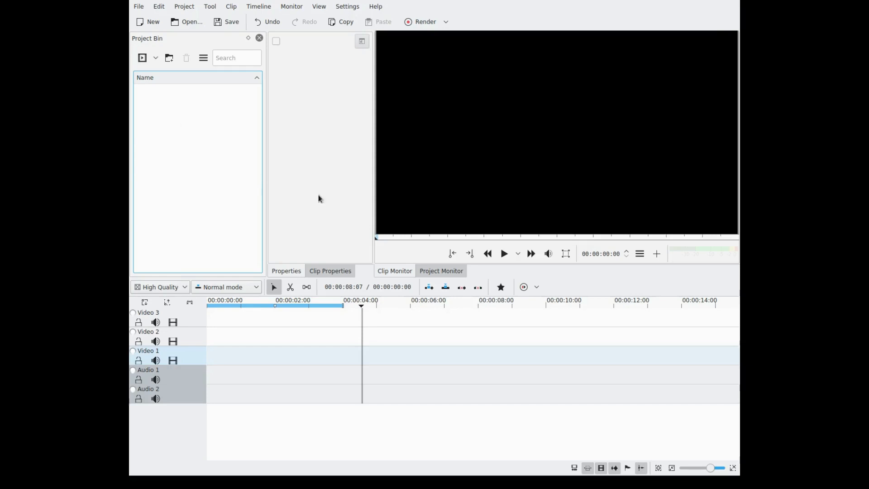
mouse_move(427, 249)
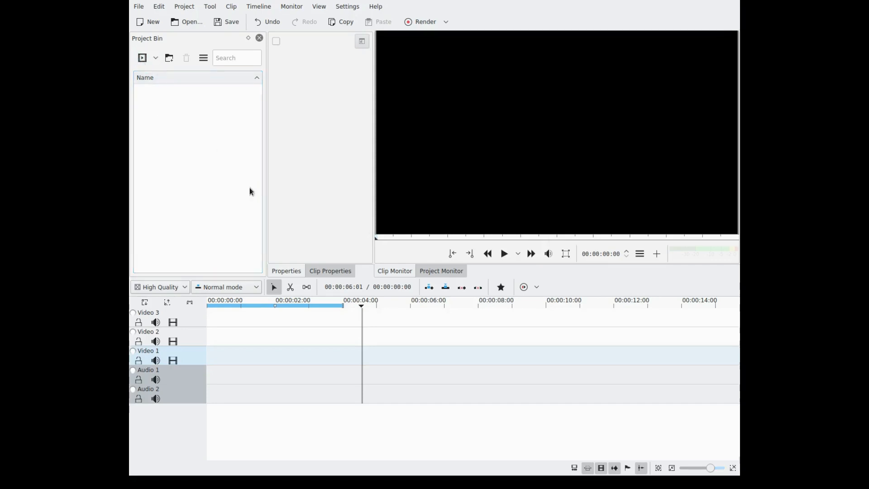
mouse_move(465, 201)
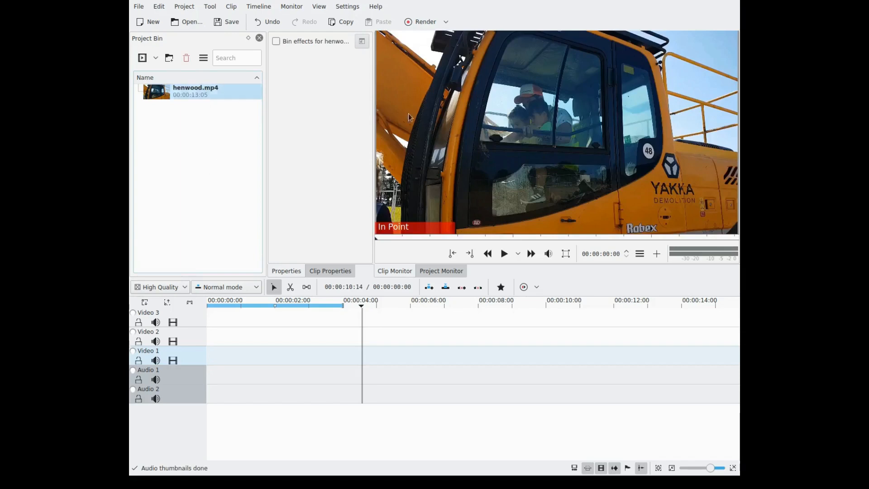
mouse_move(527, 156)
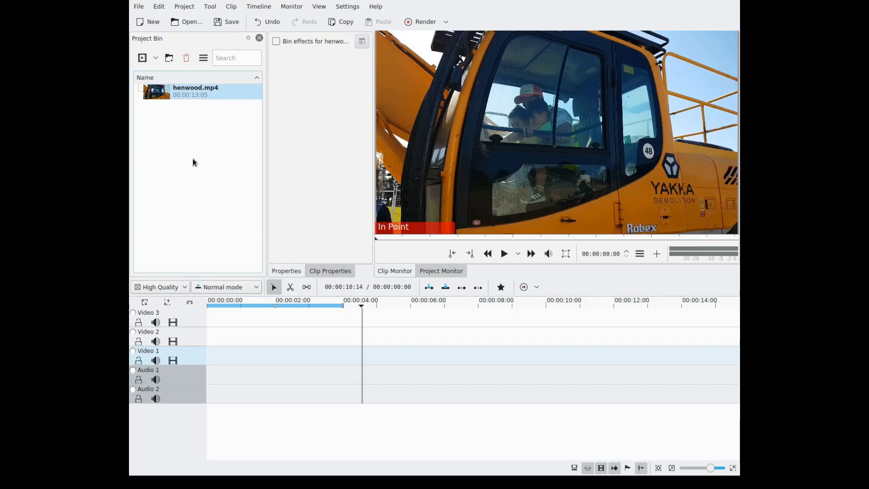
mouse_move(384, 256)
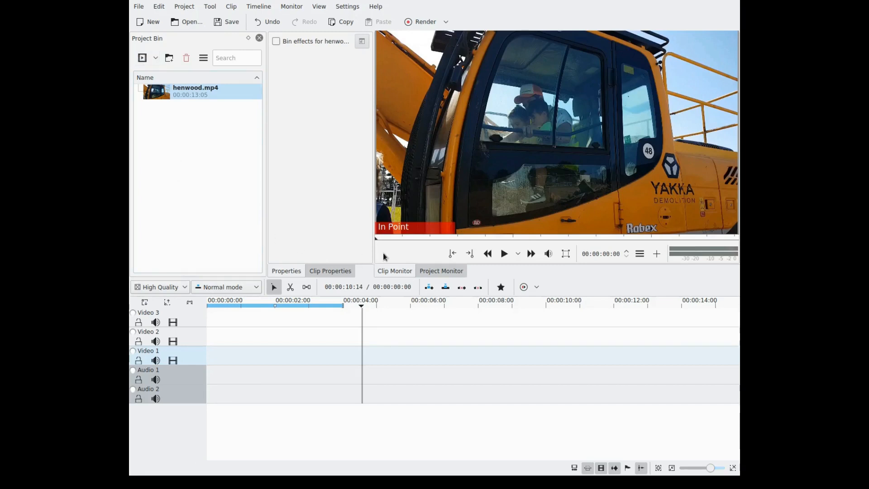
mouse_move(585, 304)
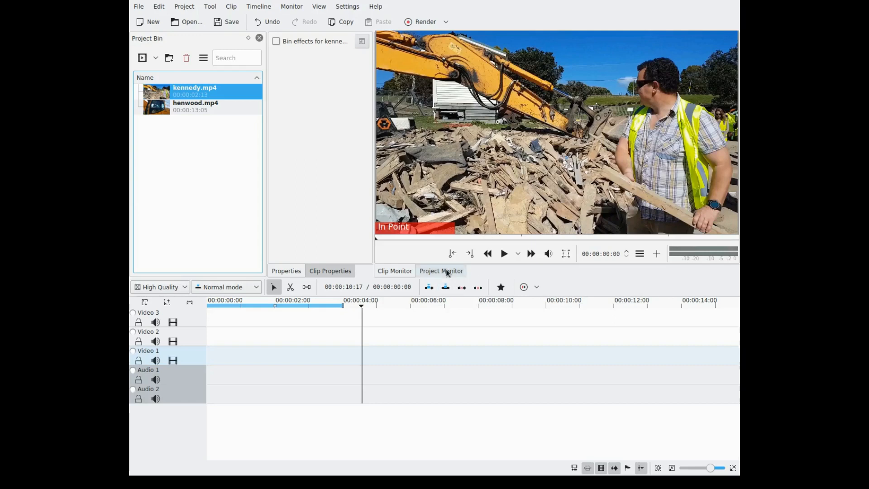
- Load henwood.mp4 in the Clip Monitor and set its in point at 00:00:00:24
left_click(196, 106)
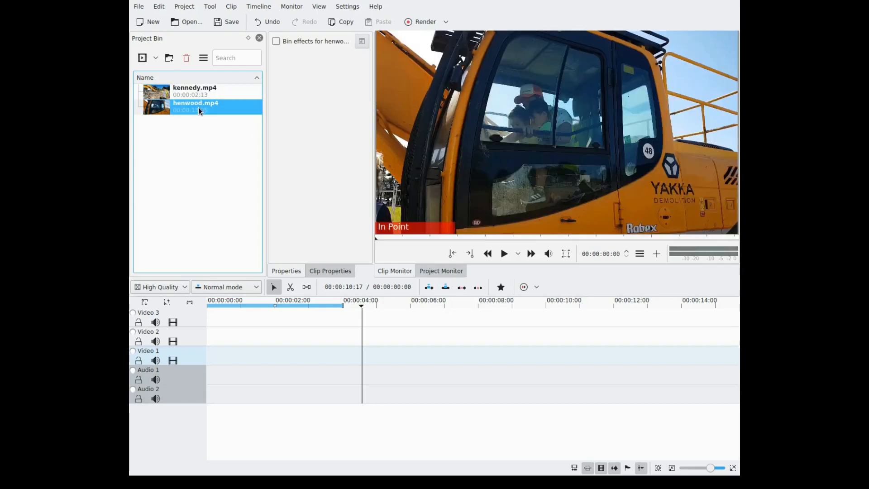
left_click(441, 270)
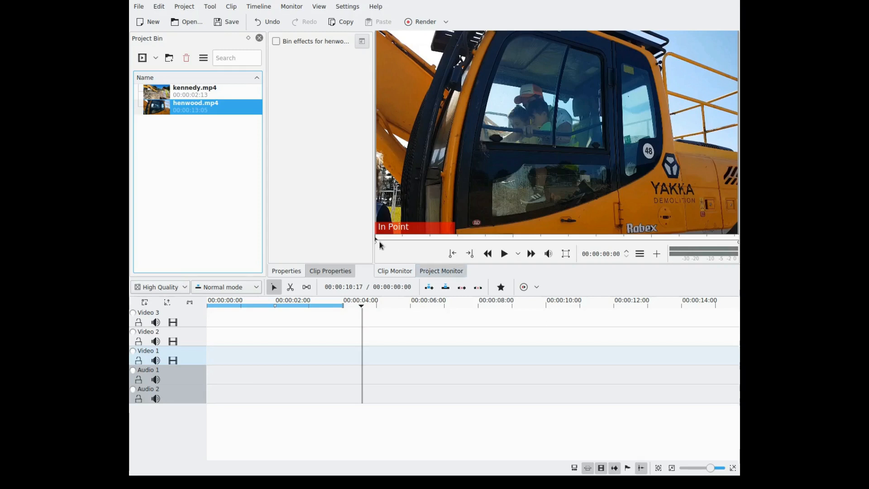
left_click_drag(375, 240, 407, 240)
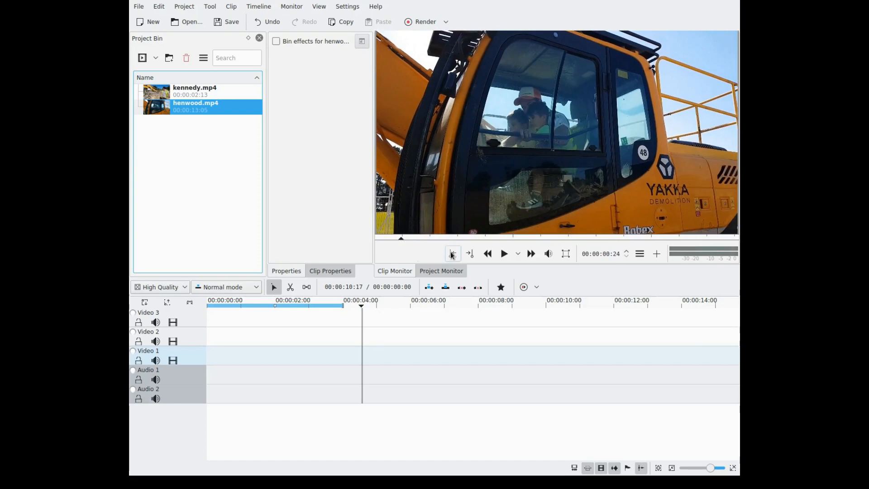
left_click(452, 254)
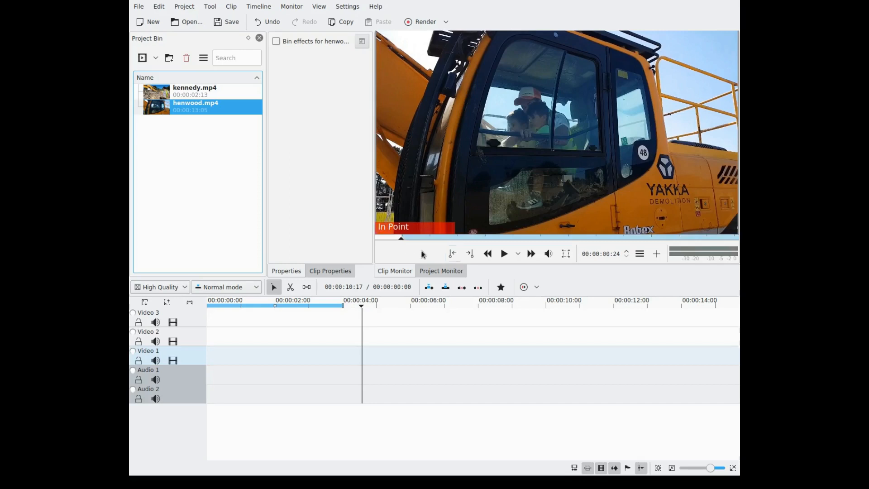
- Play to about four seconds and set the out point at 00:00:04:09
left_click(504, 253)
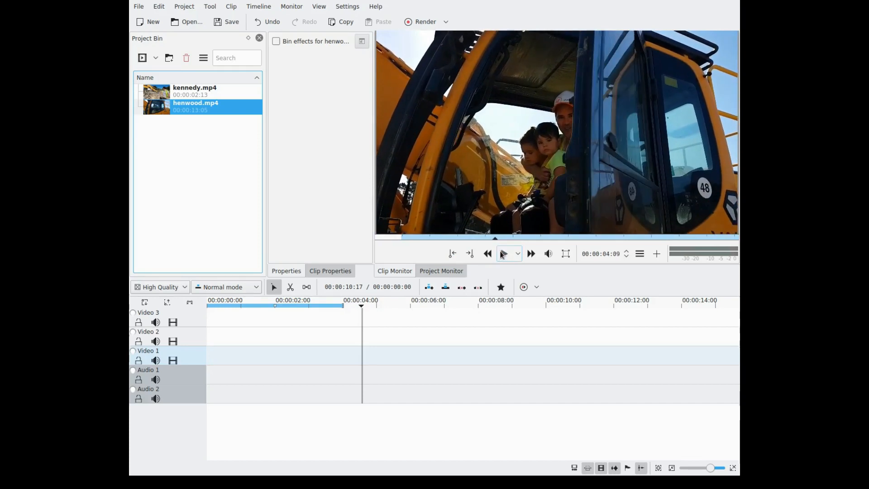
left_click(504, 253)
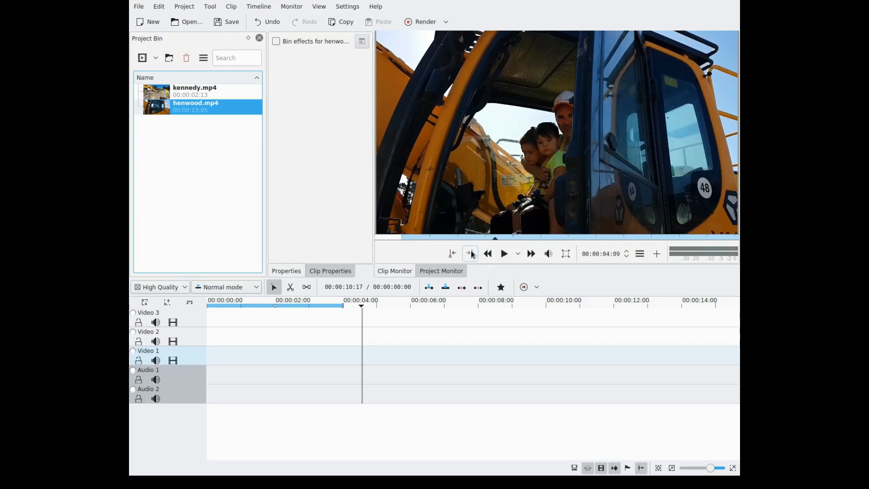
left_click(469, 254)
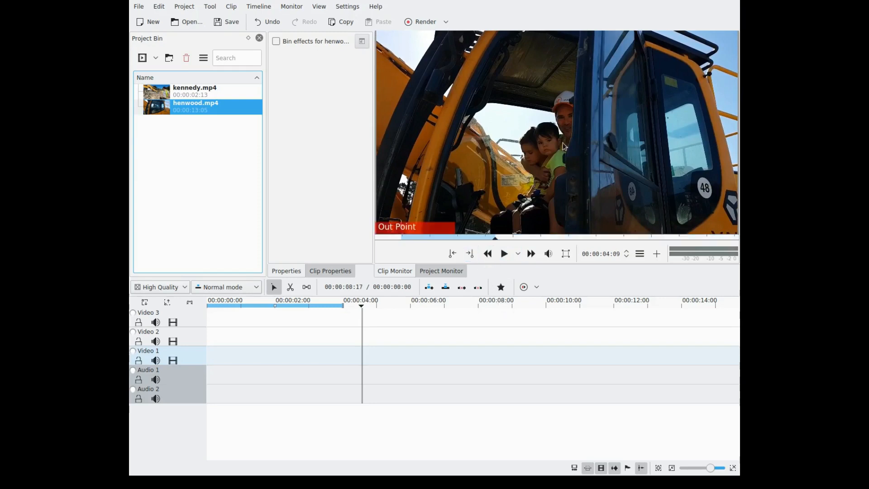
left_click_drag(156, 105, 459, 316)
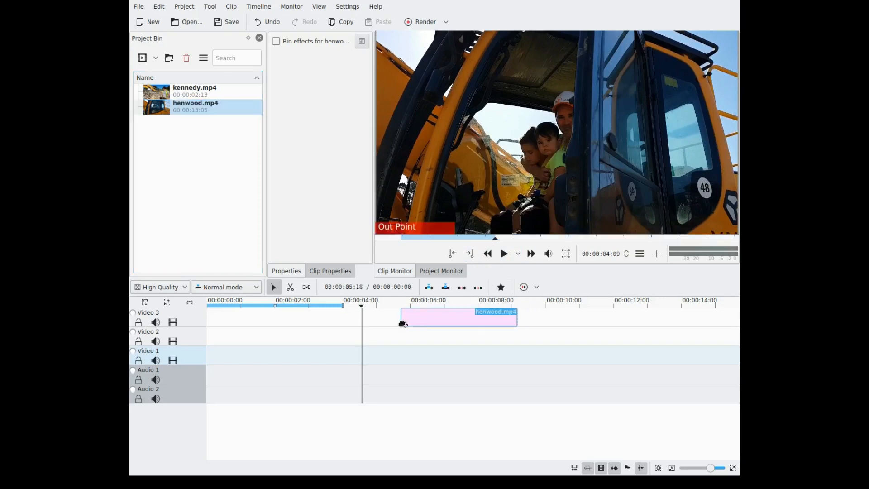
left_click_drag(458, 318, 271, 336)
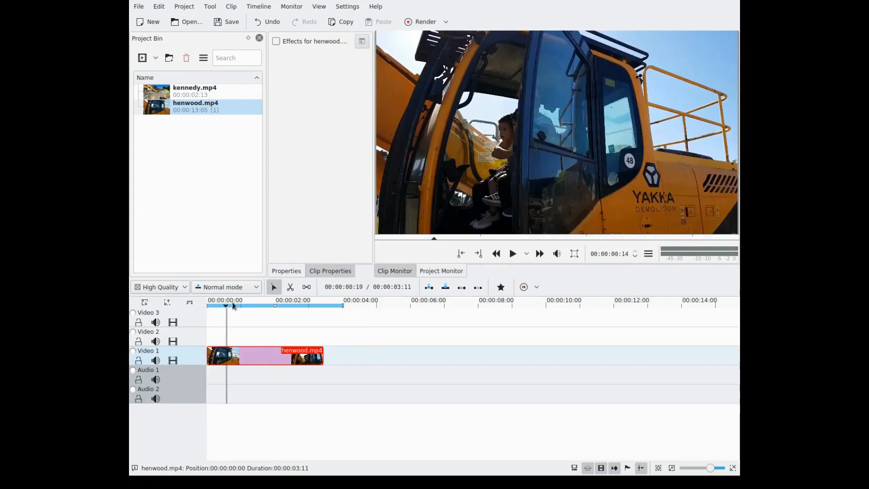
left_click(293, 304)
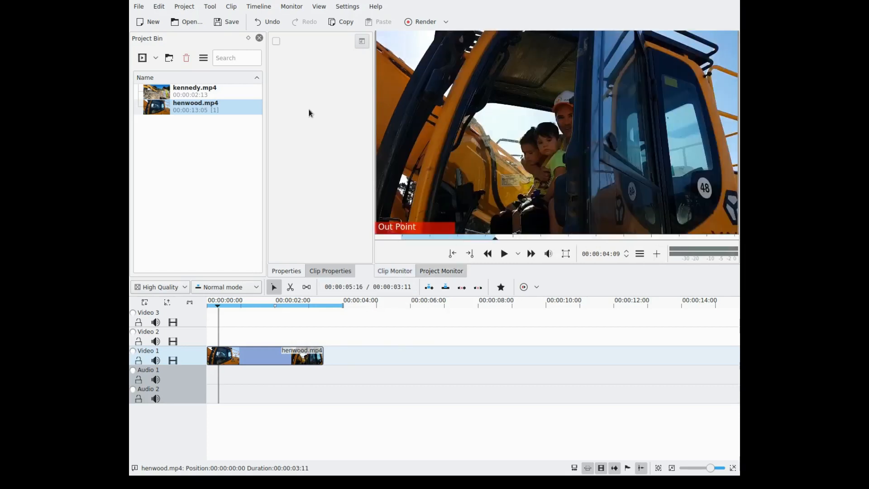
left_click(195, 91)
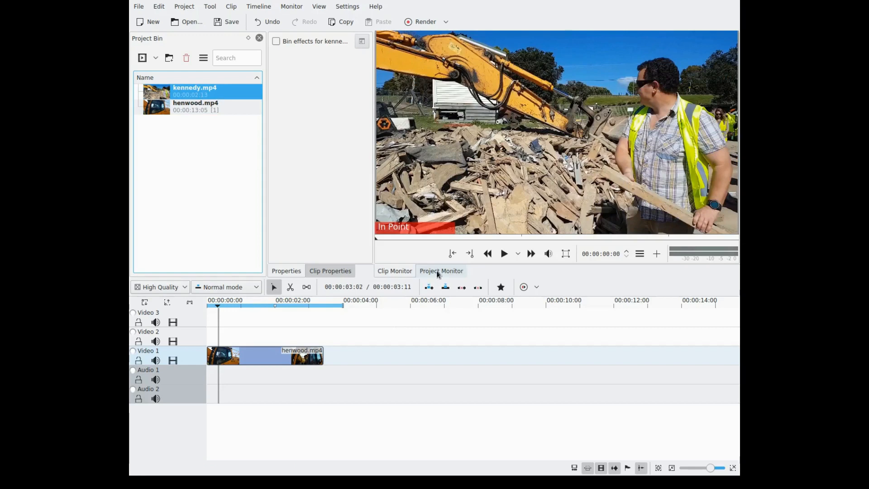
left_click(394, 271)
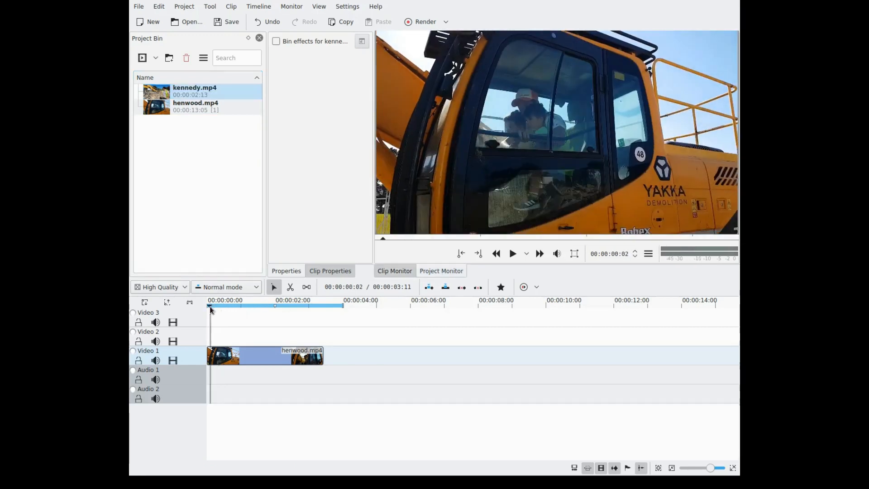
left_click(512, 253)
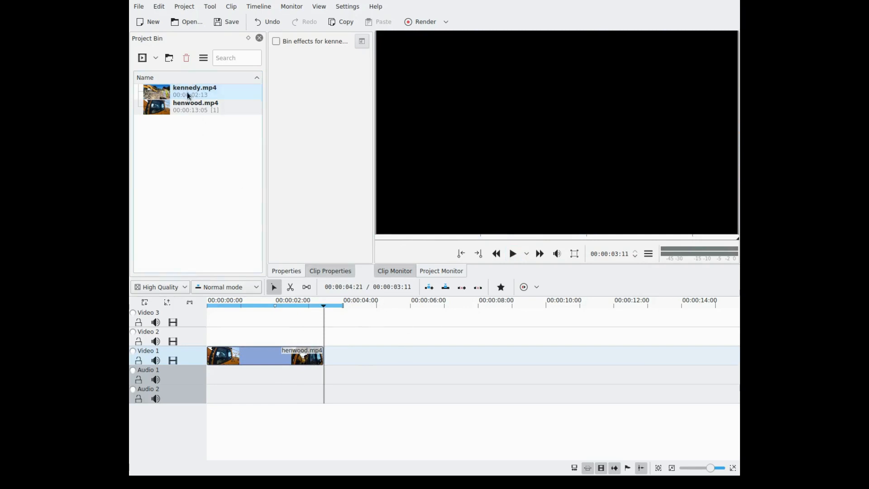
- Load kennedy.mp4 in the Clip Monitor and set an out point on it
double_click(194, 90)
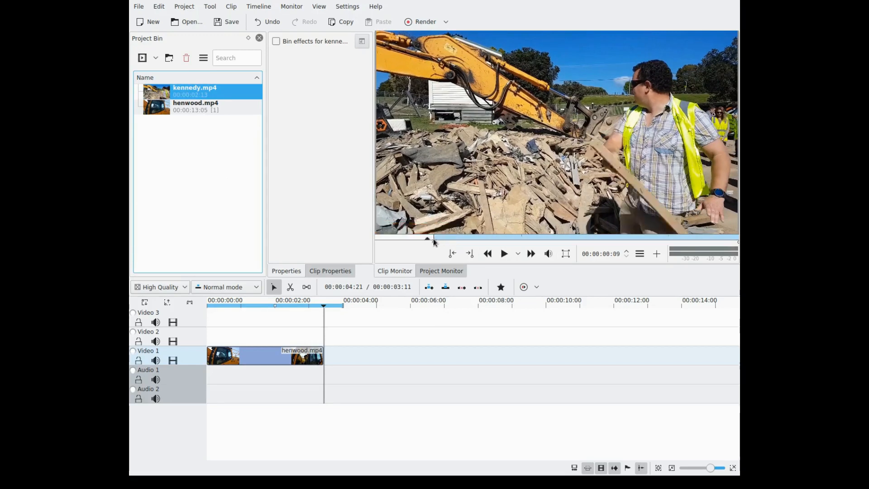
left_click_drag(433, 239, 547, 238)
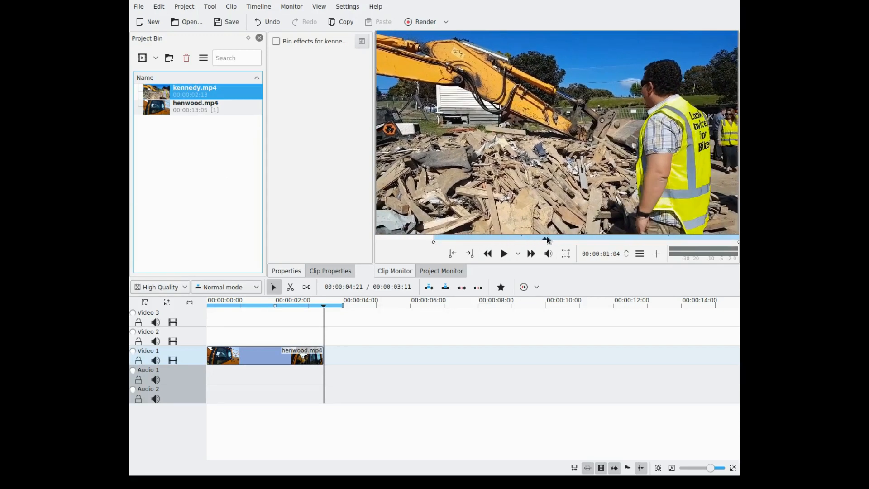
left_click(469, 253)
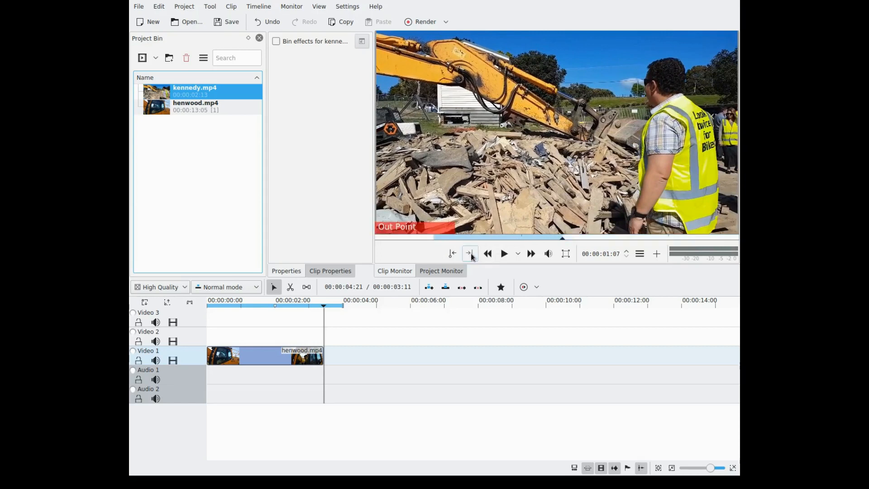
- Place the trimmed kennedy clip on Video 1 right after henwood and preview the join
left_click_drag(195, 87, 484, 317)
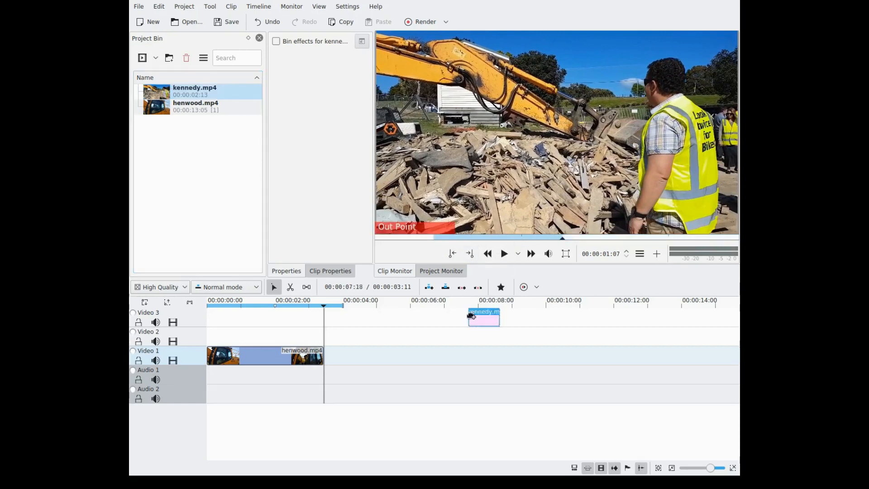
left_click_drag(483, 315, 350, 355)
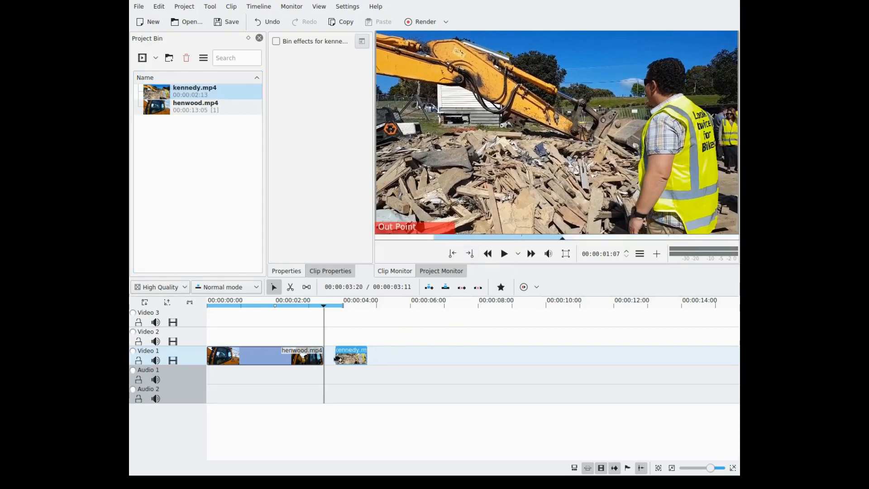
left_click(348, 355)
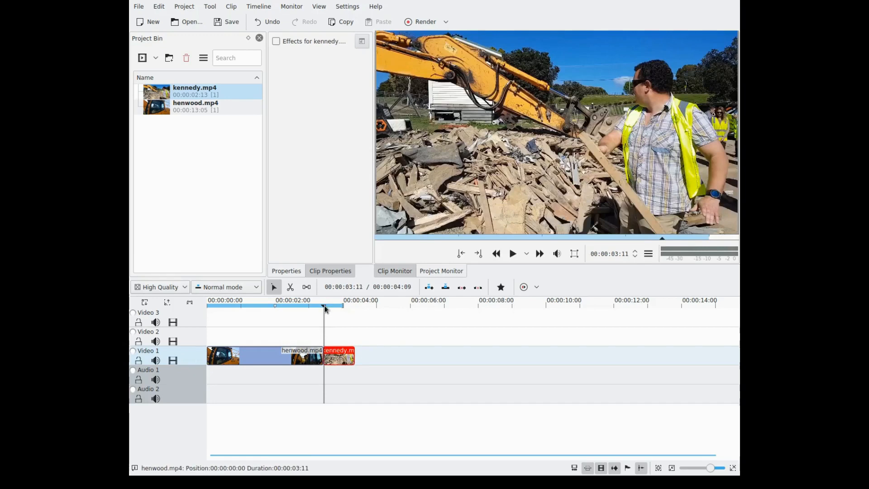
left_click(512, 254)
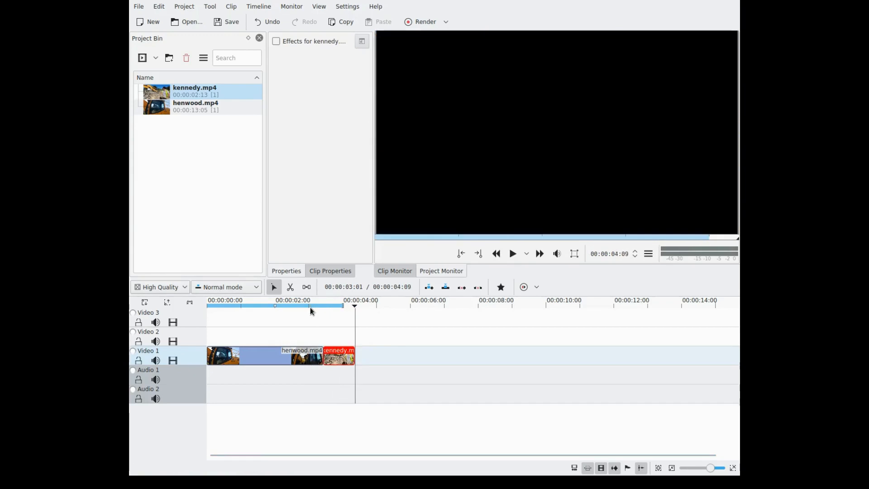
- Move kennedy.mp4 up to Video 2 at about 00:00:01 over henwood and play the timeline
left_click_drag(338, 356, 326, 336)
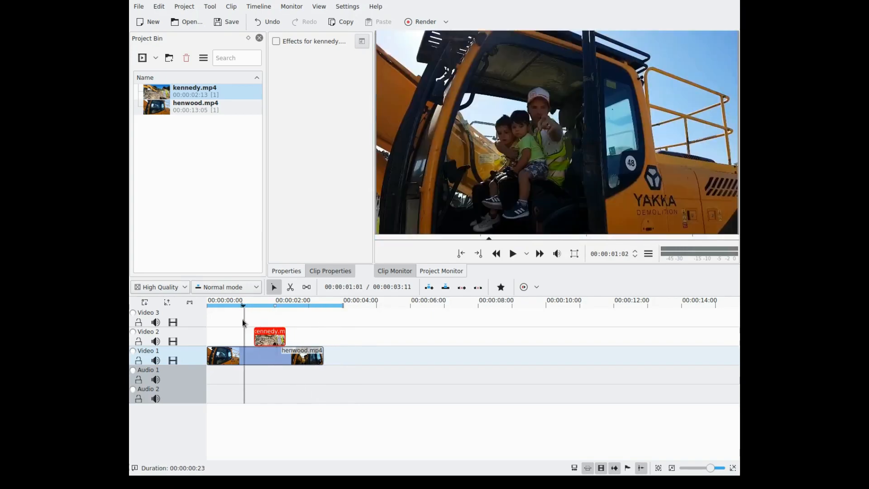
left_click(257, 306)
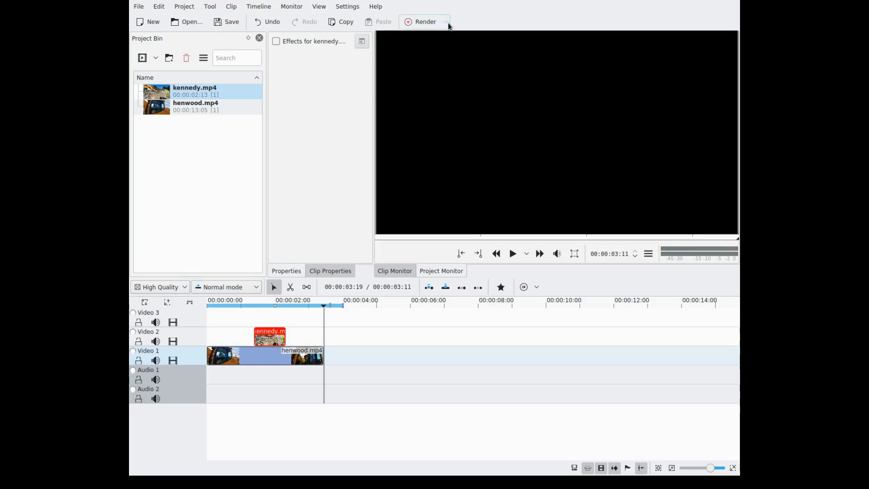
mouse_move(447, 25)
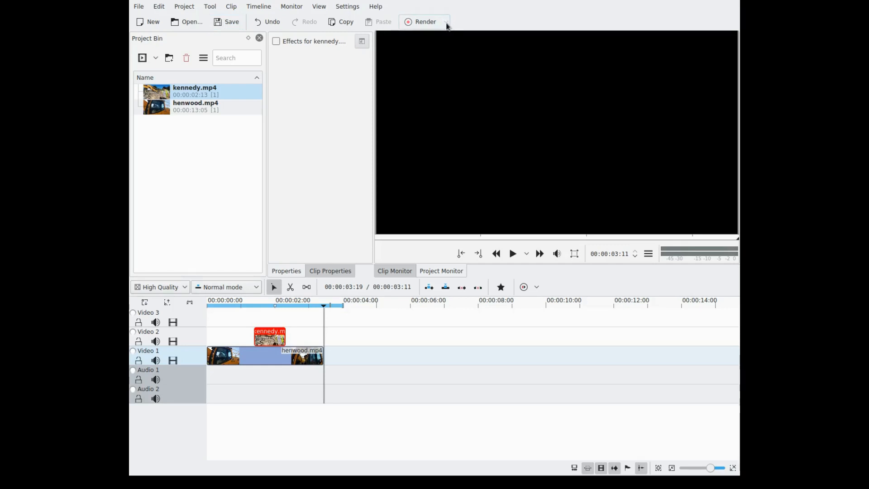
mouse_move(218, 195)
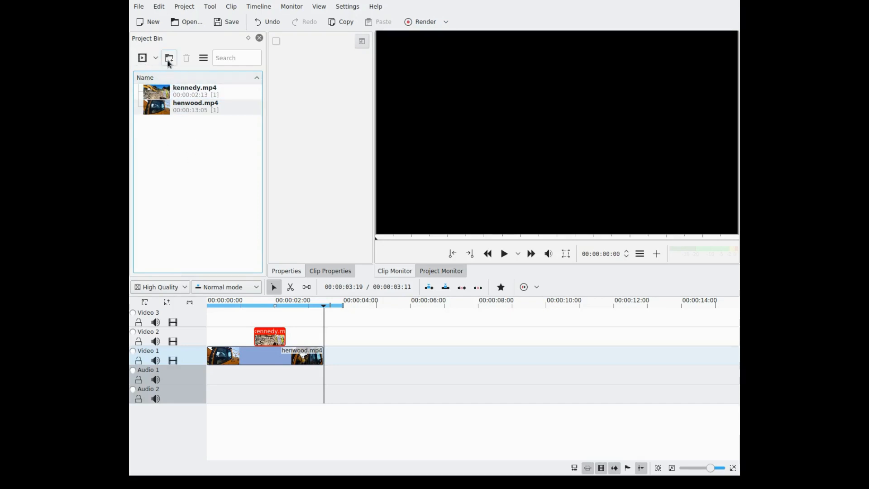
- Create a bin folder named digger holding kennedy.mp4 and henwood.mp4 and expand it
left_click(168, 57)
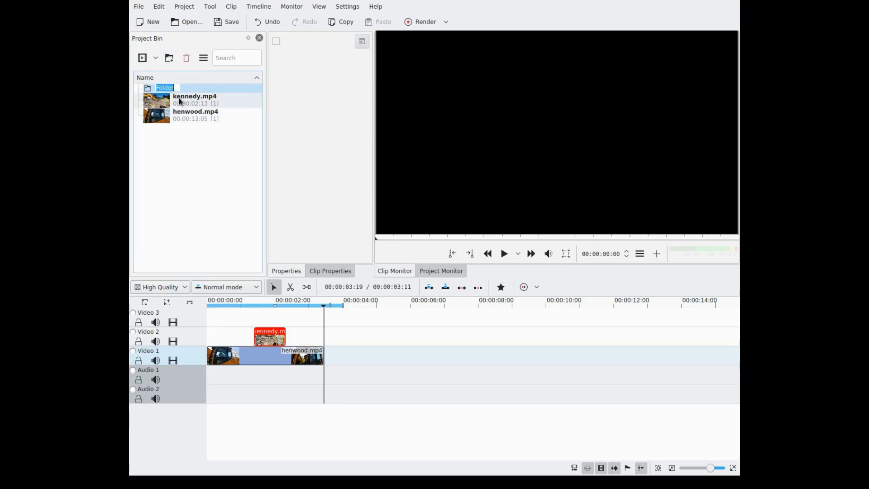
type("diggt")
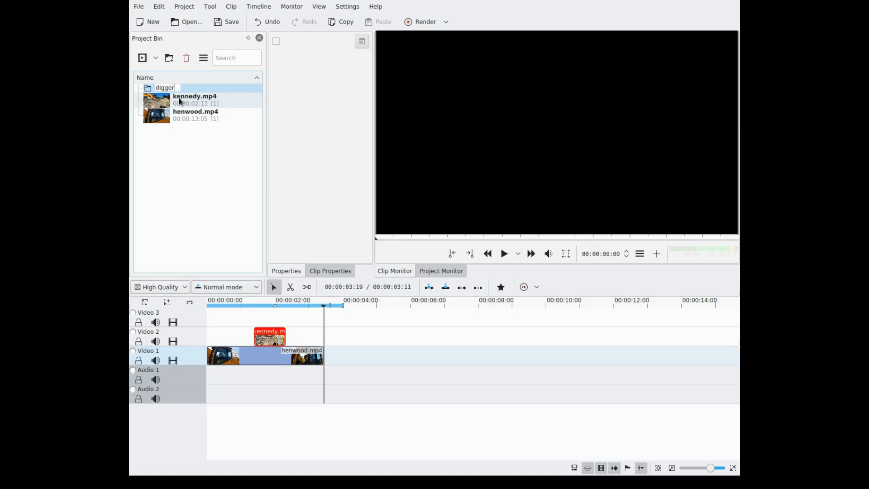
left_click(196, 115)
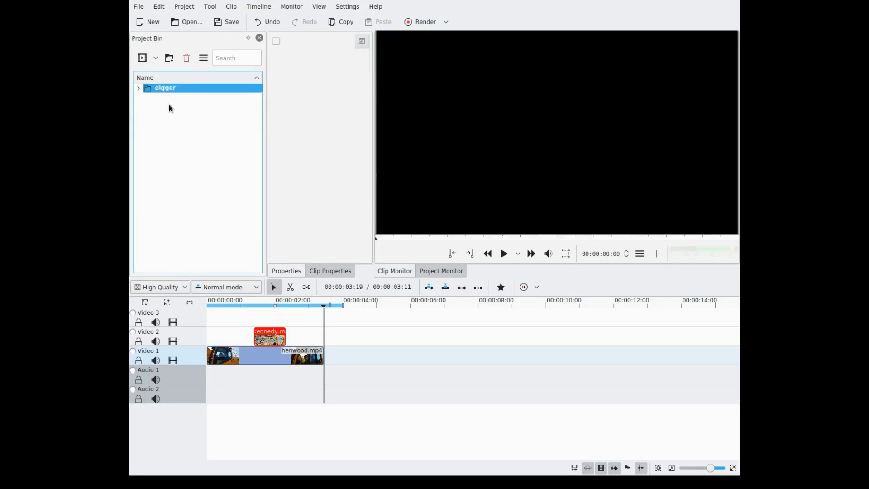
left_click(139, 88)
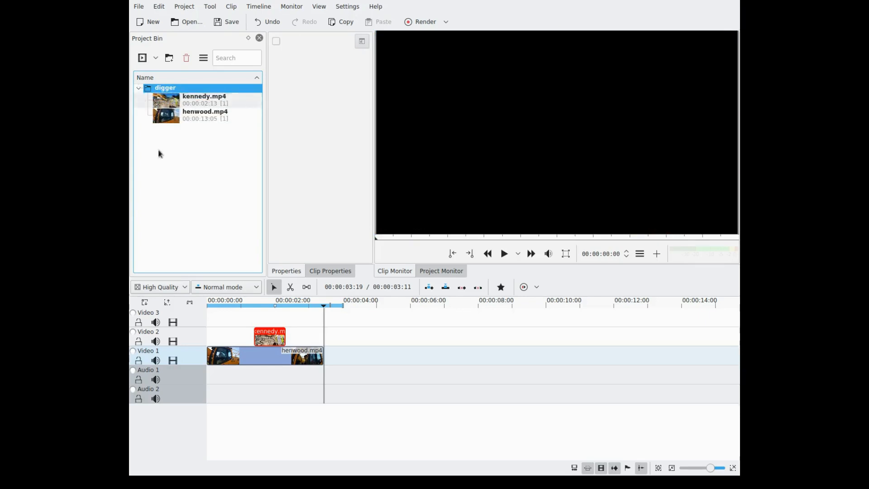
mouse_move(193, 189)
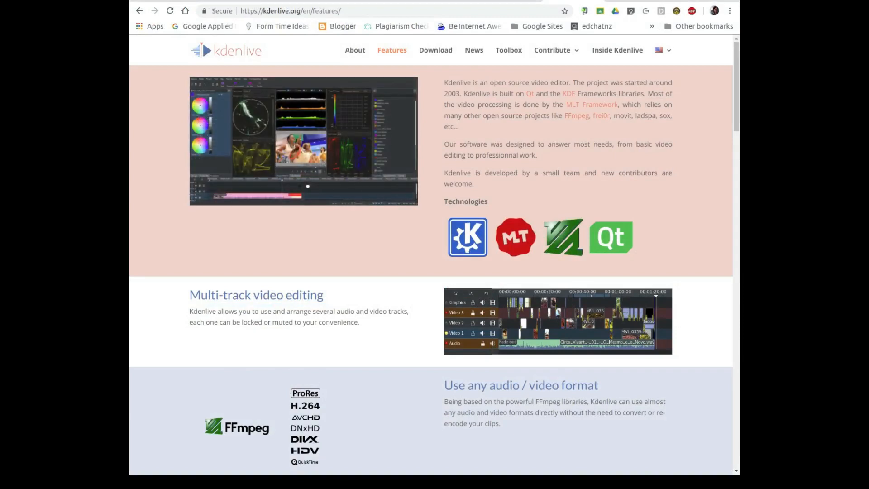
mouse_move(206, 259)
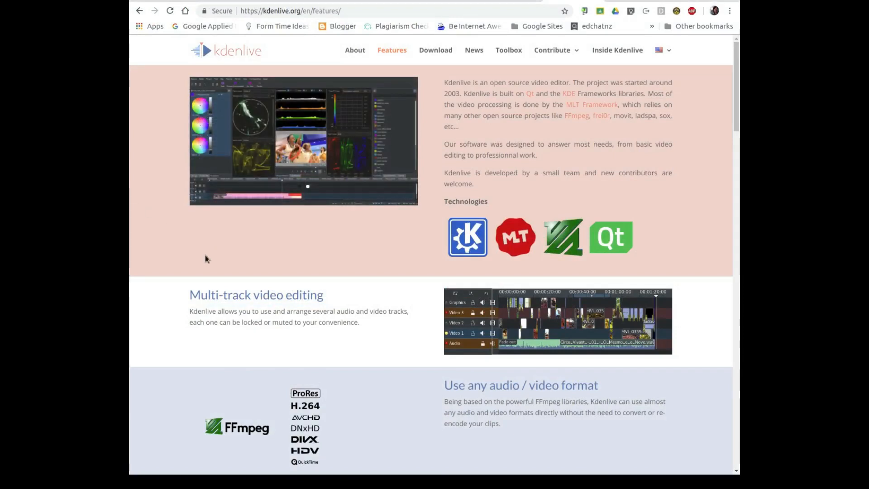